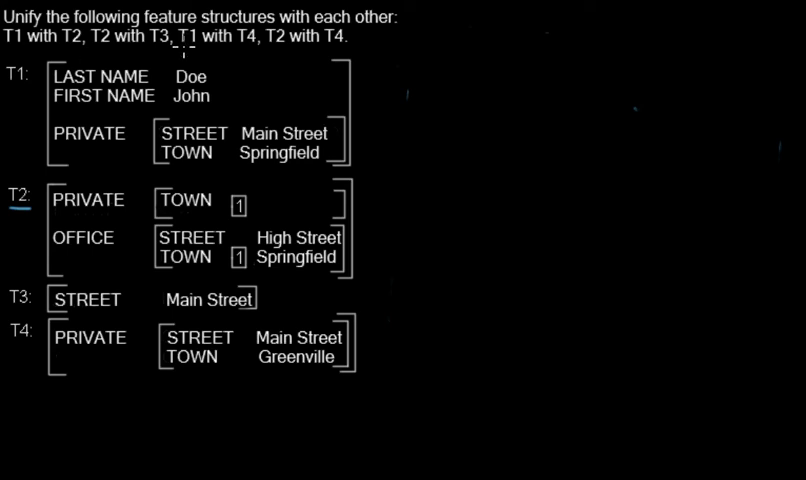
mouse_move(464, 44)
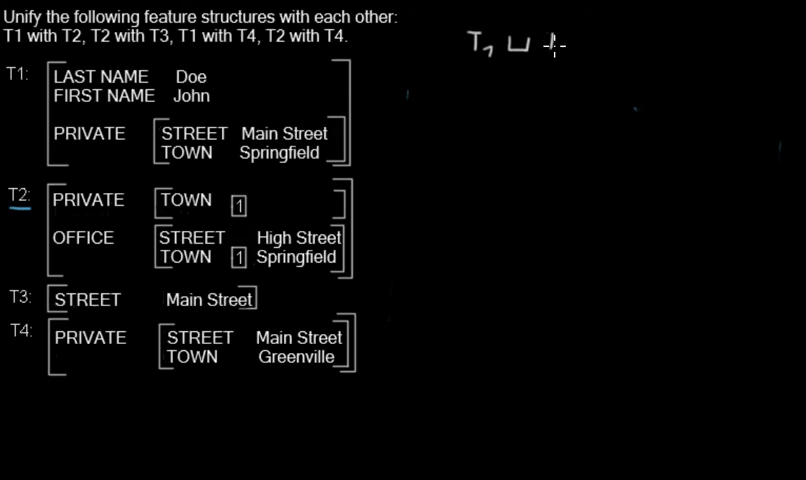
- Handwrite the heading 'T1 ⊔ T4 =' at the top right of the slide
text(T4 =)
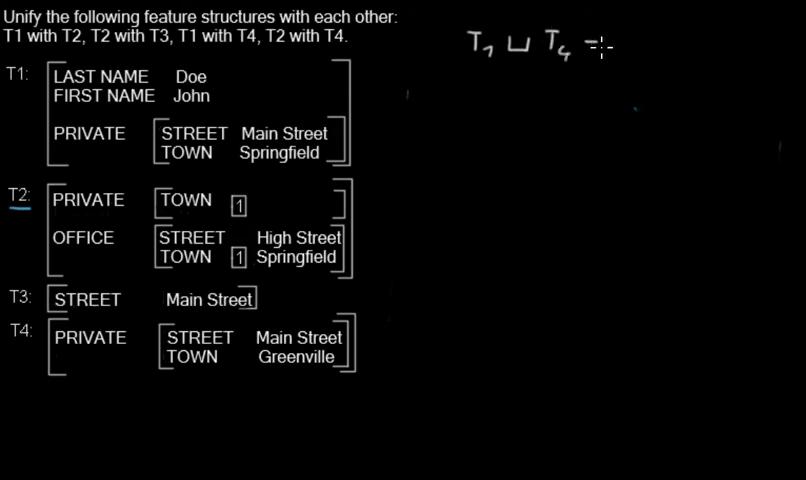
mouse_move(436, 80)
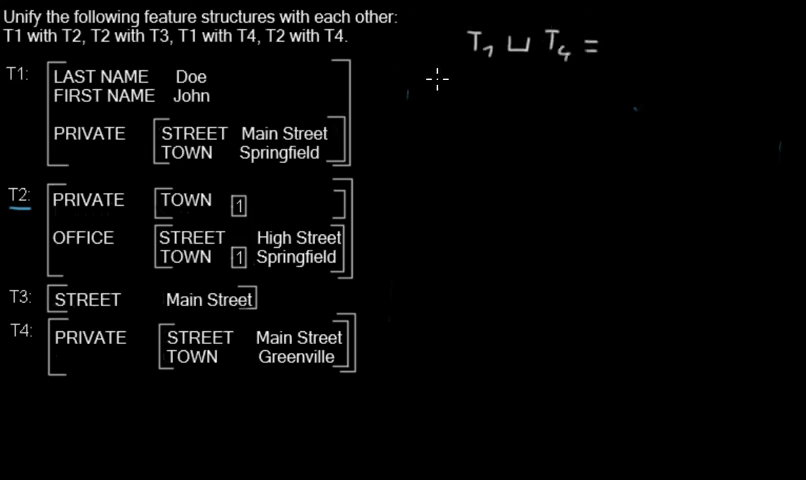
mouse_move(422, 64)
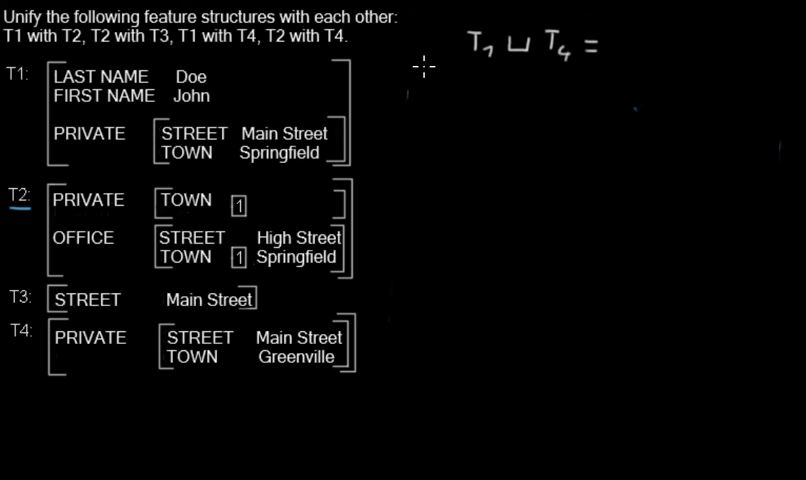
- Underline the T1 label and draw a tall empty result bracket under the heading
drag(430, 56, 432, 268)
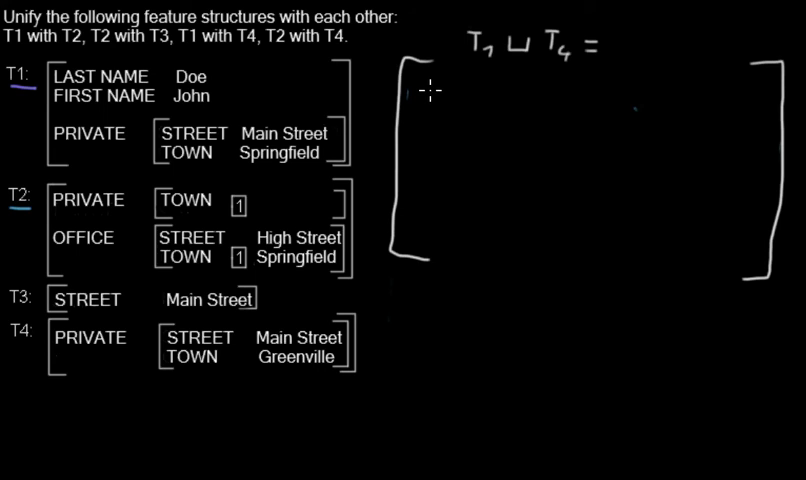
mouse_move(434, 98)
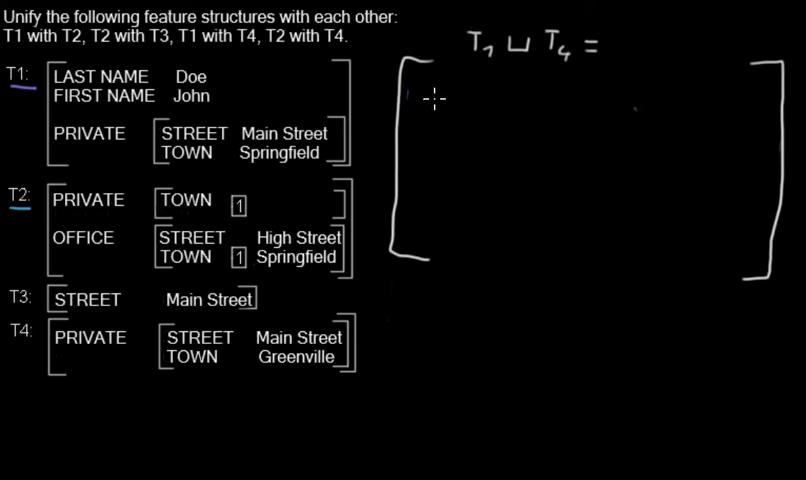
mouse_move(436, 100)
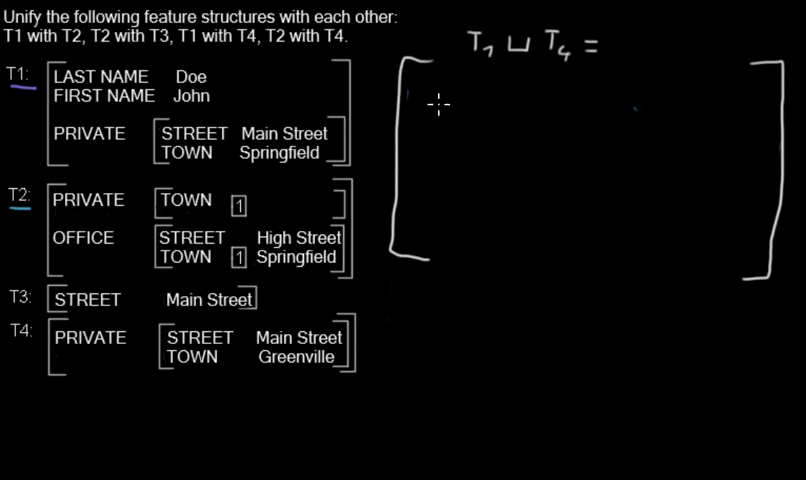
- Handwrite the LAST NAME D... and FIRST NAME J features inside the result bracket
drag(408, 72, 430, 92)
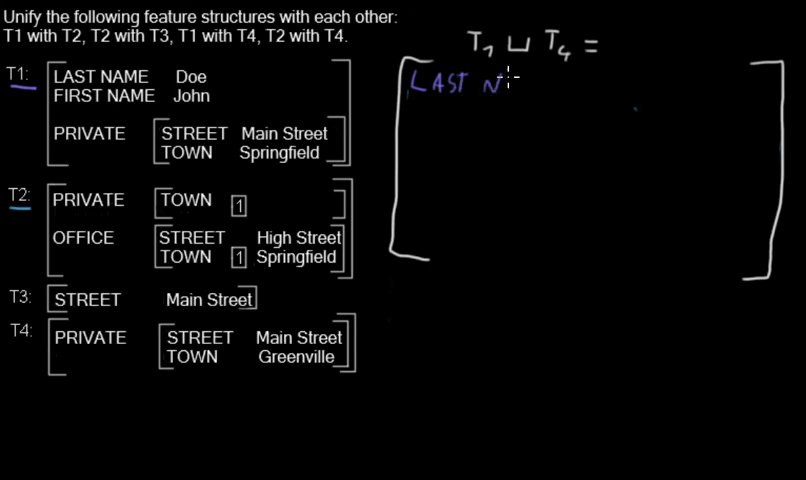
text(AME D..)
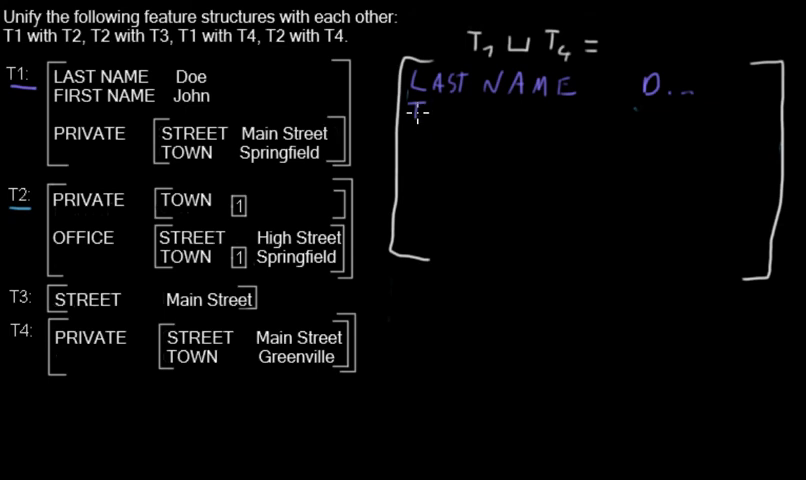
text(FIRST)
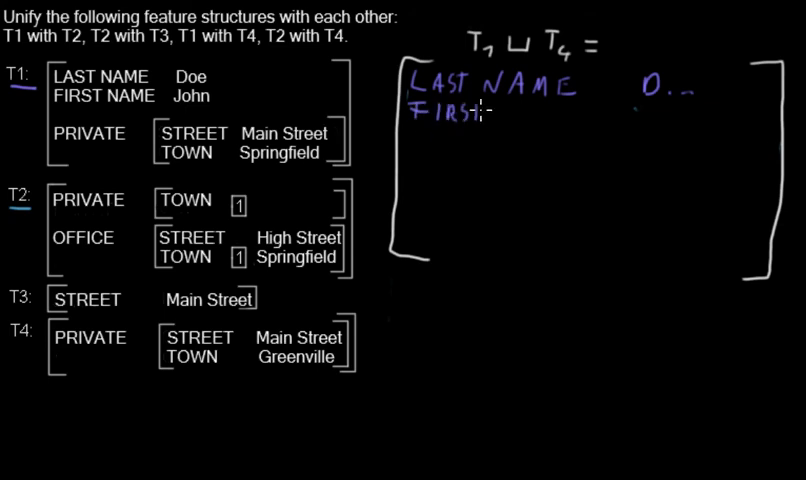
text(NAME J)
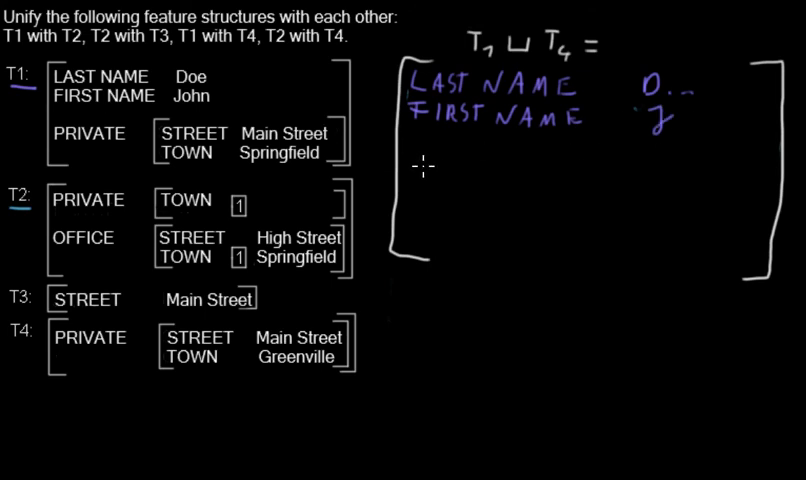
- Handwrite PRIVATE and draw its inner bracket for the nested STREET and TOWN structure
text(PRIVA)
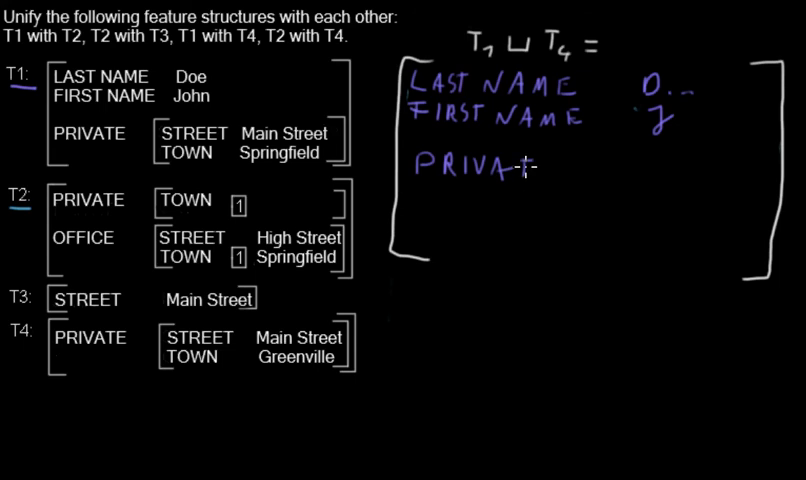
text(TE)
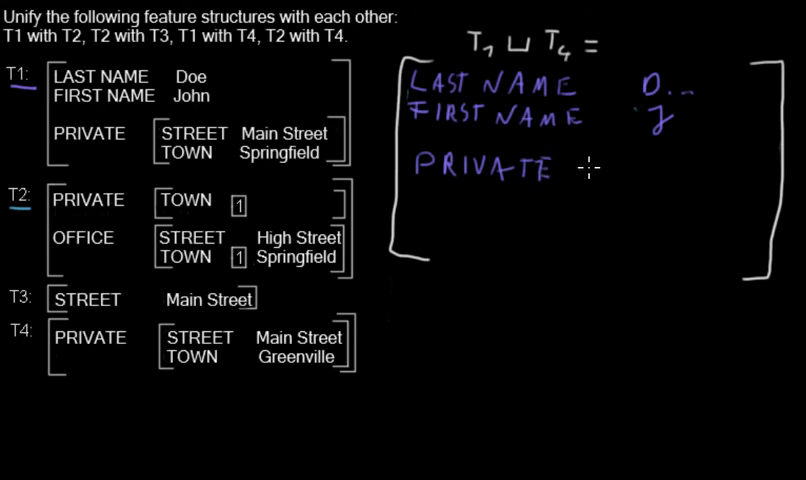
drag(576, 160, 584, 210)
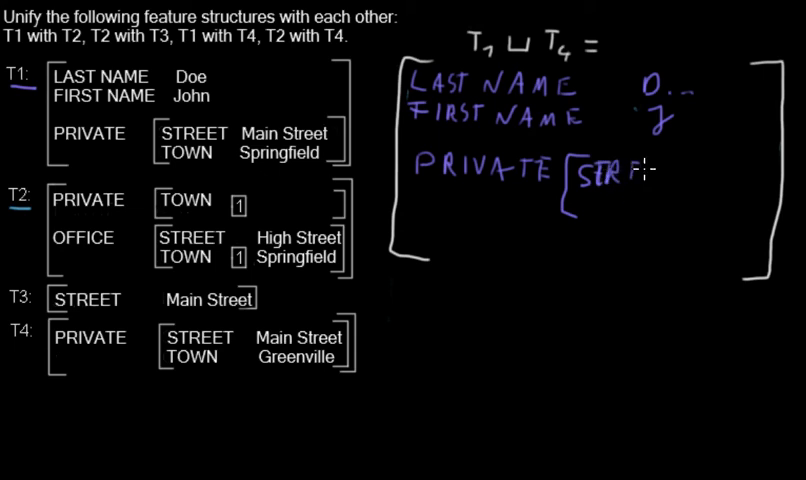
mouse_move(650, 176)
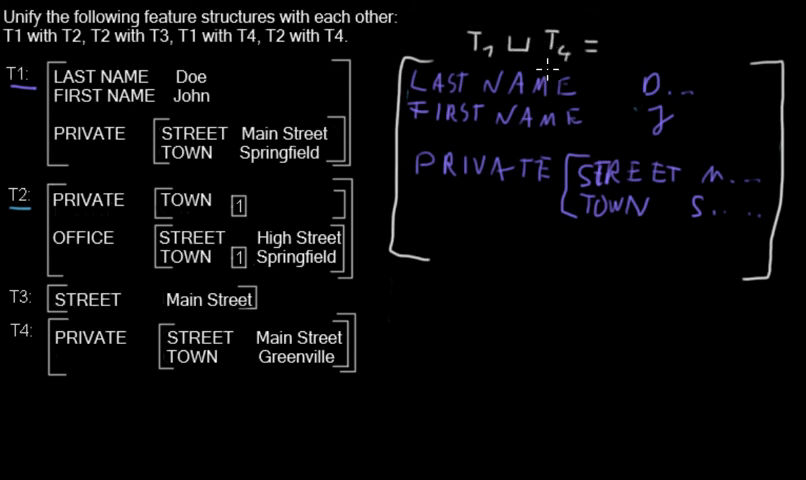
mouse_move(50, 108)
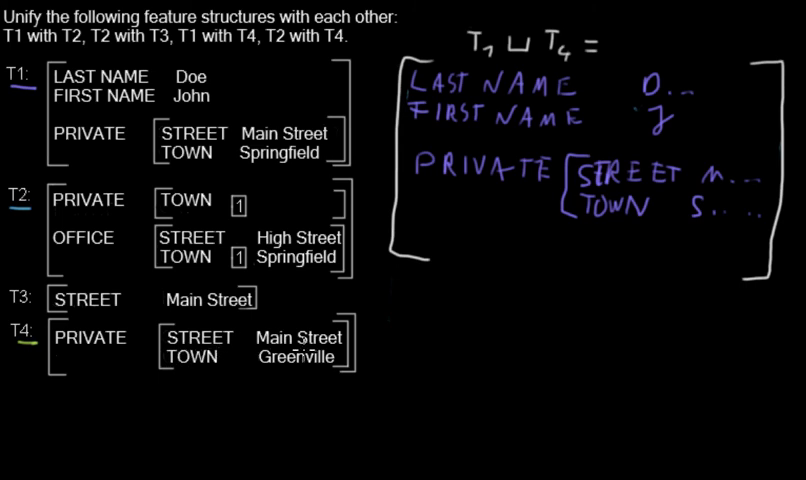
mouse_move(764, 184)
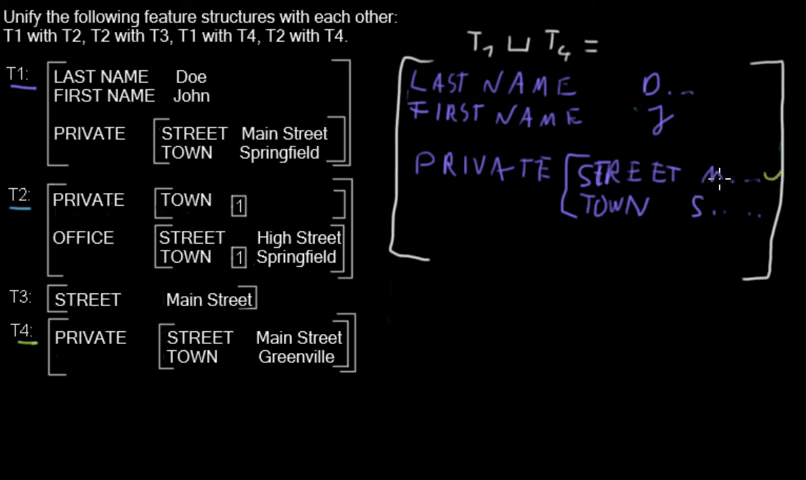
mouse_move(762, 156)
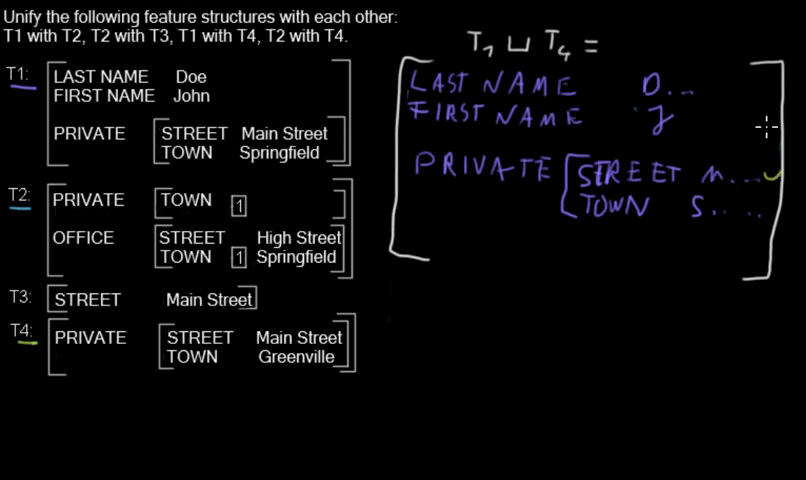
mouse_move(684, 178)
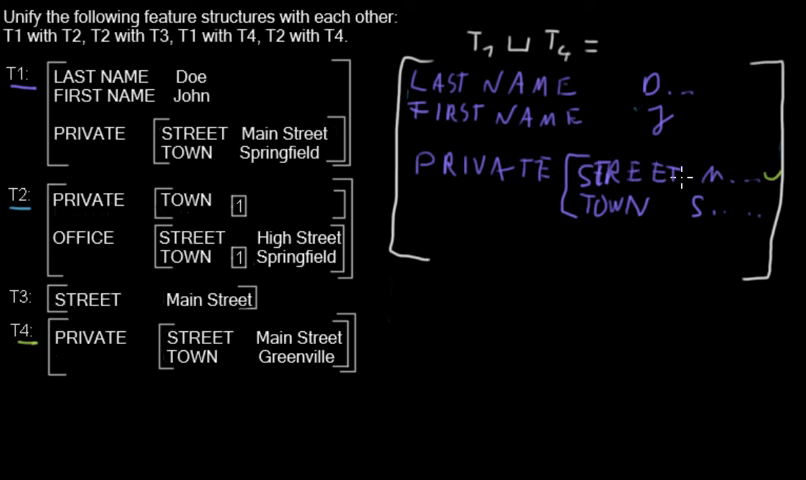
mouse_move(624, 184)
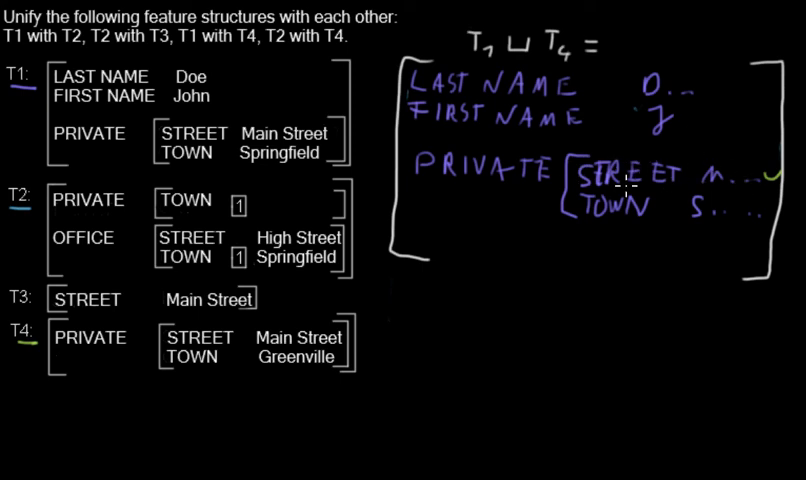
mouse_move(640, 190)
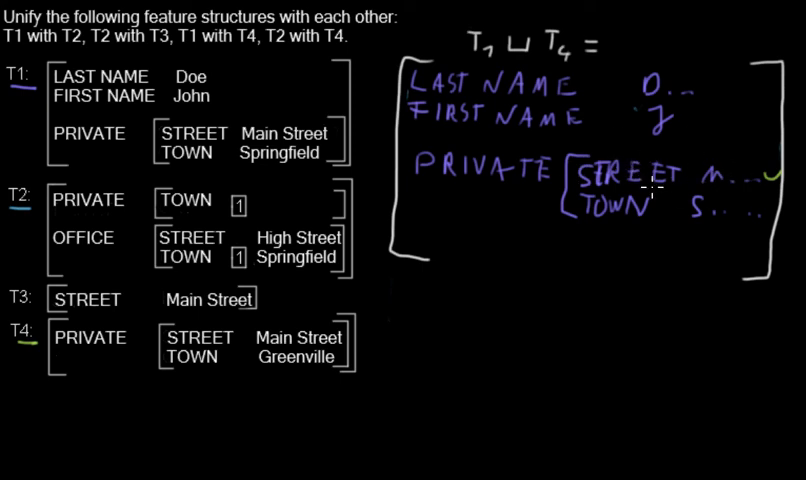
mouse_move(350, 292)
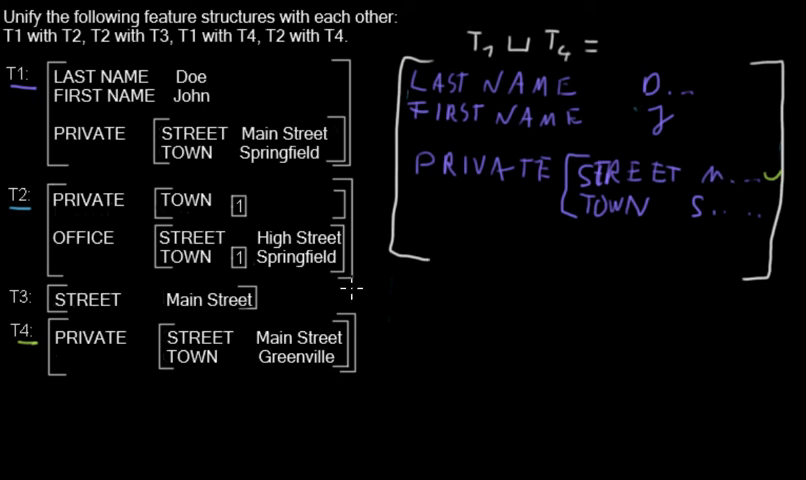
mouse_move(386, 304)
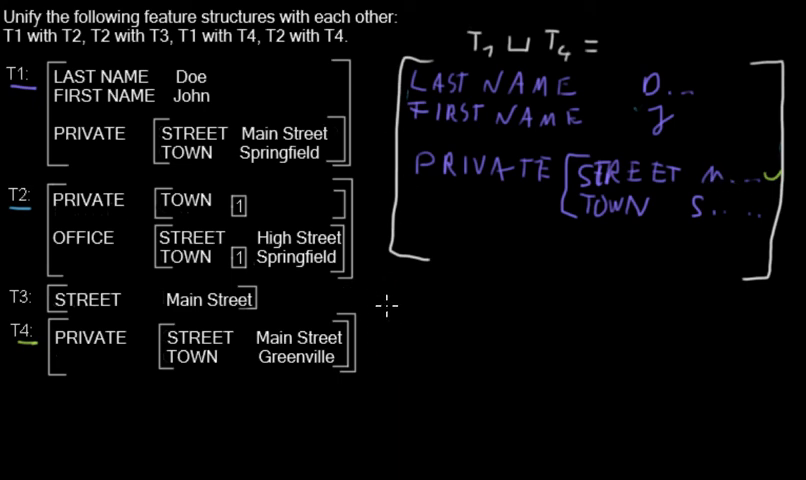
mouse_move(336, 304)
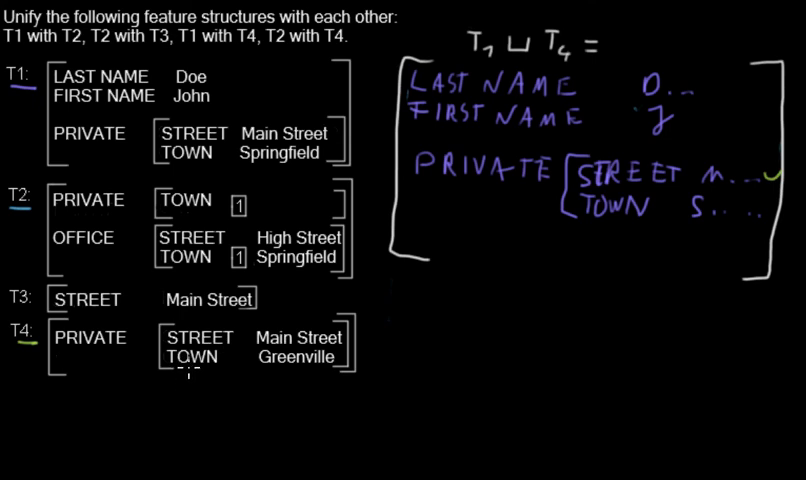
mouse_move(256, 382)
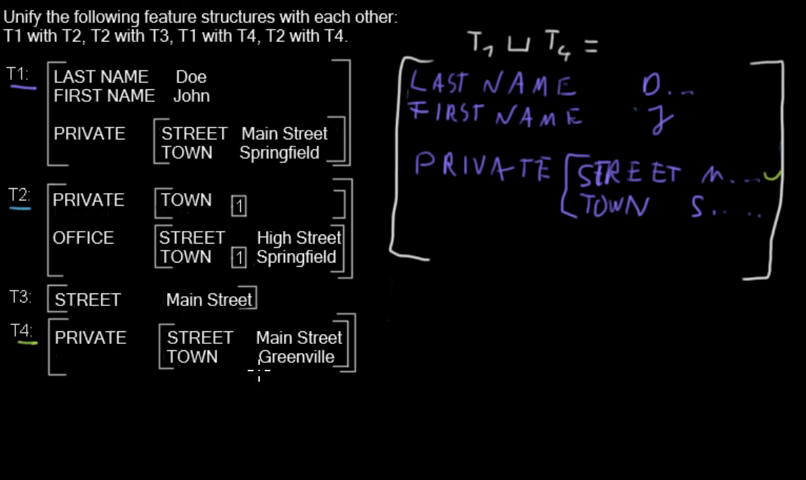
mouse_move(248, 184)
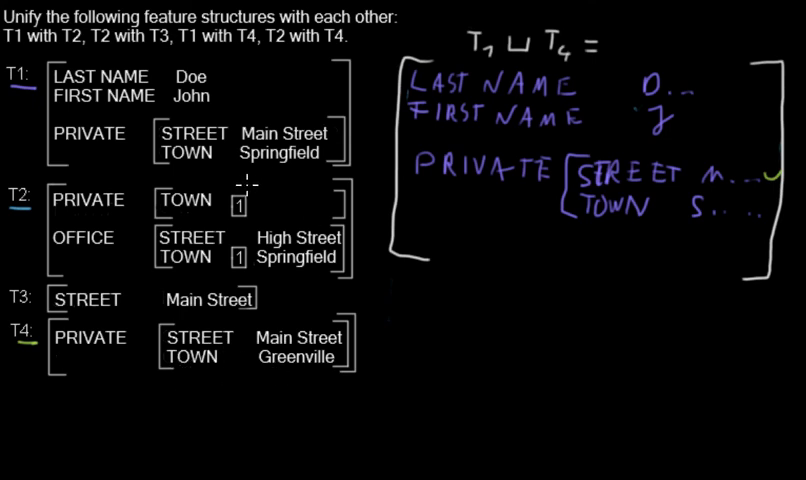
mouse_move(298, 180)
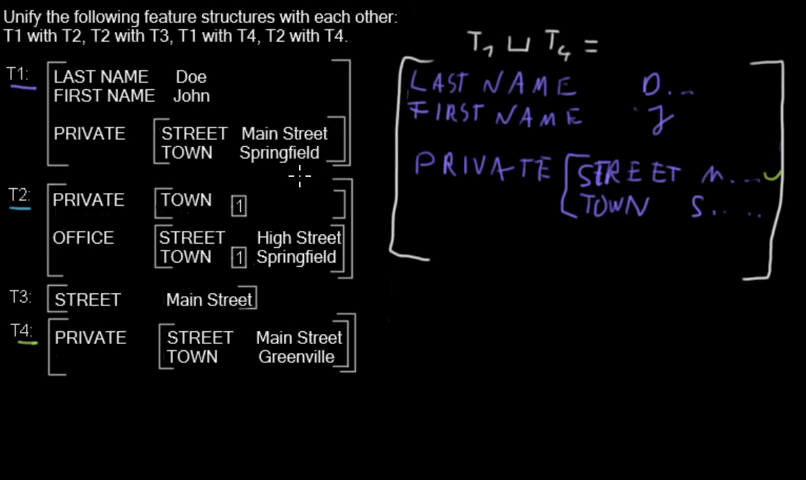
mouse_move(772, 204)
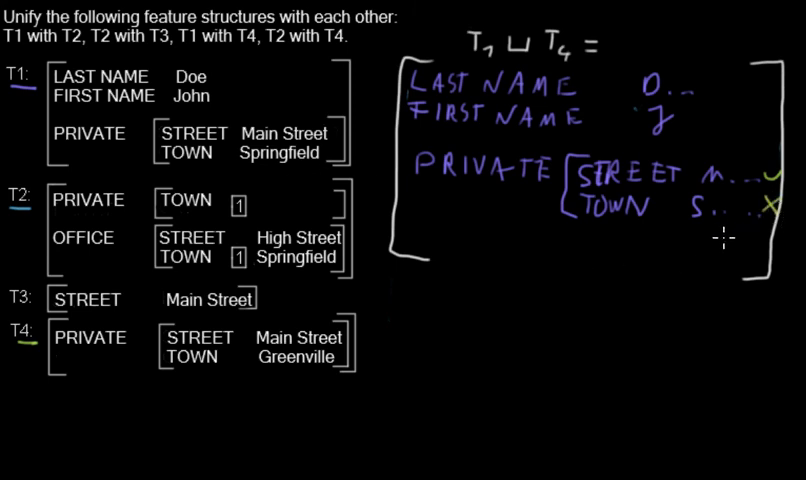
mouse_move(280, 134)
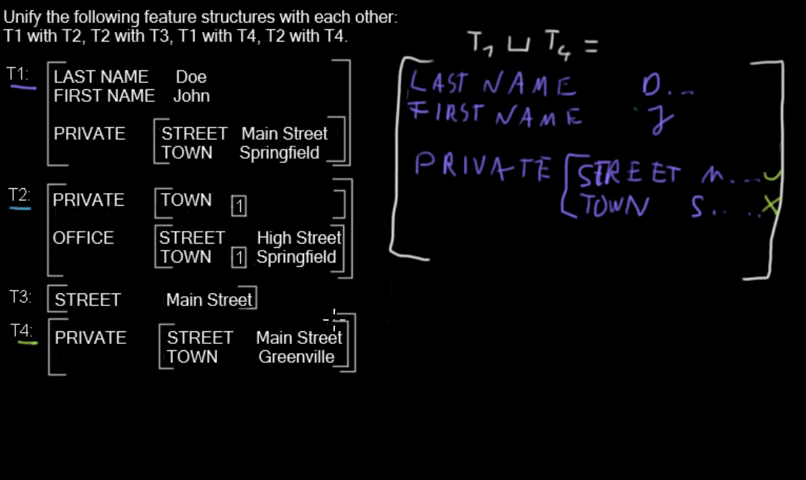
mouse_move(340, 152)
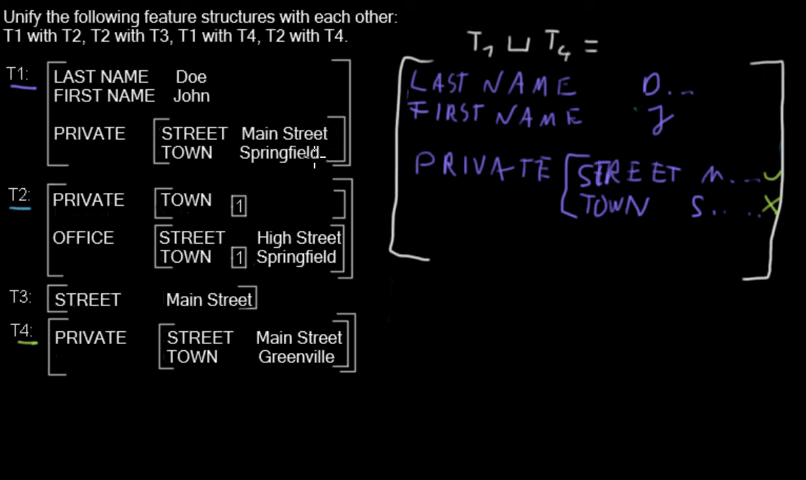
mouse_move(324, 156)
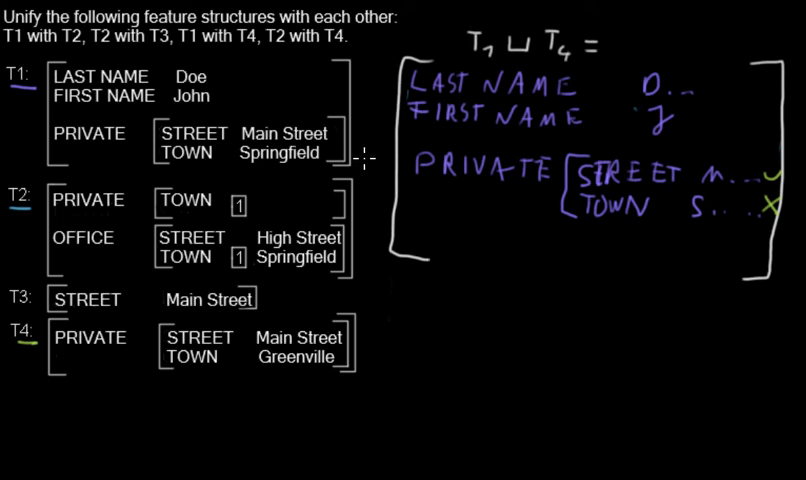
mouse_move(642, 210)
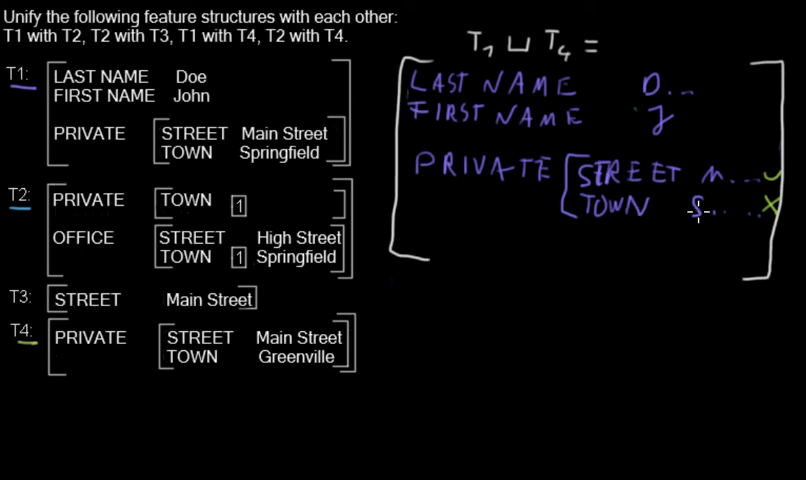
mouse_move(524, 192)
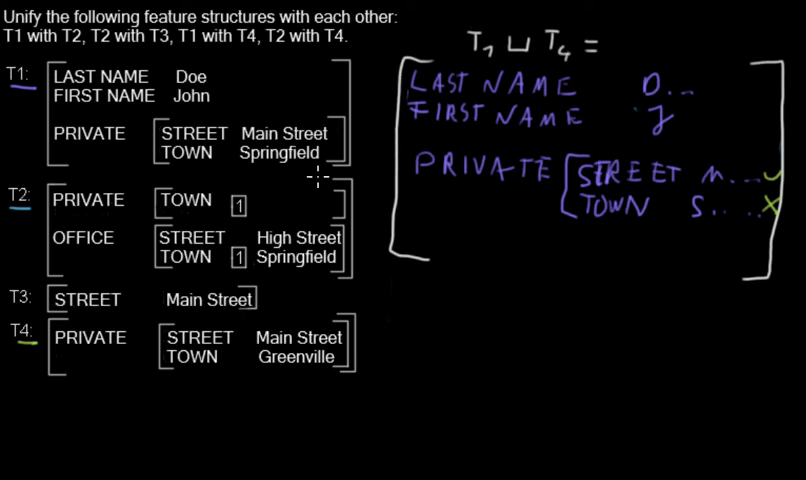
mouse_move(290, 64)
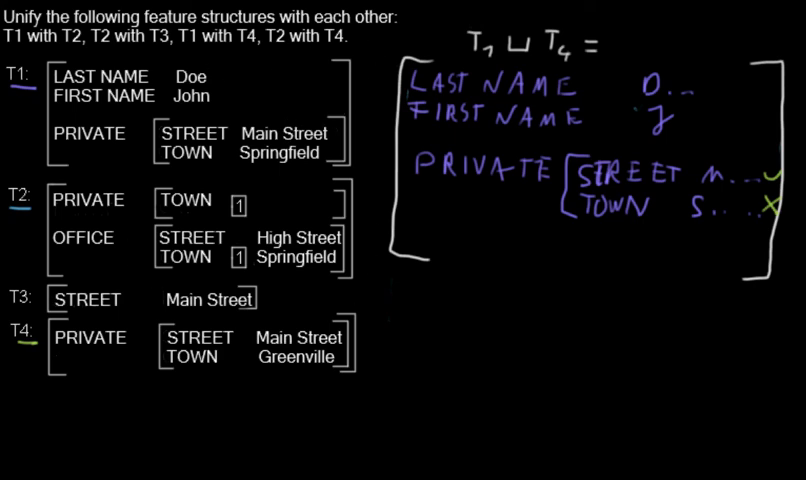
mouse_move(614, 190)
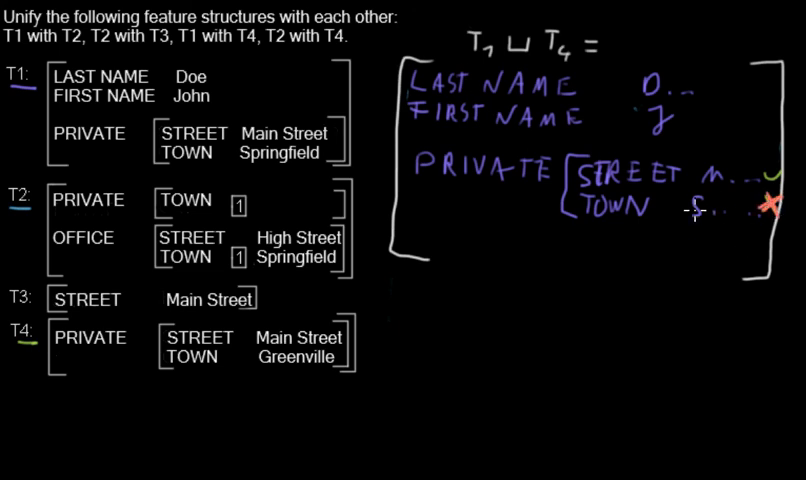
mouse_move(548, 108)
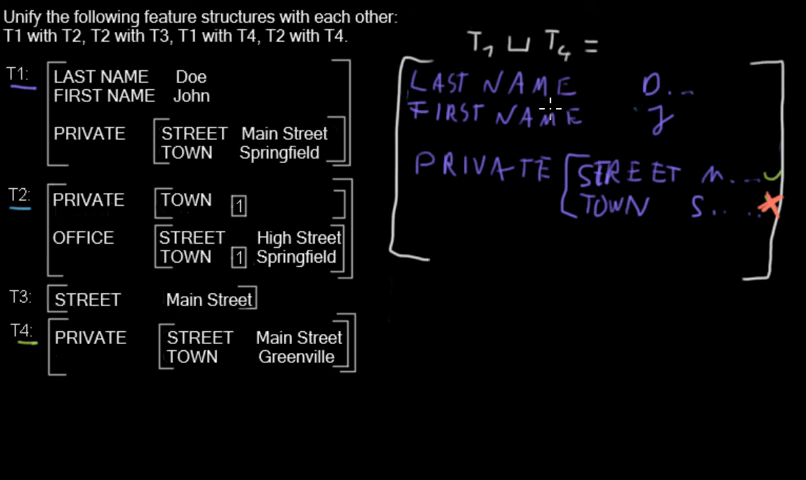
- Strike a large red X across the whole T1 ⊔ T4 result structure
drag(410, 62, 736, 278)
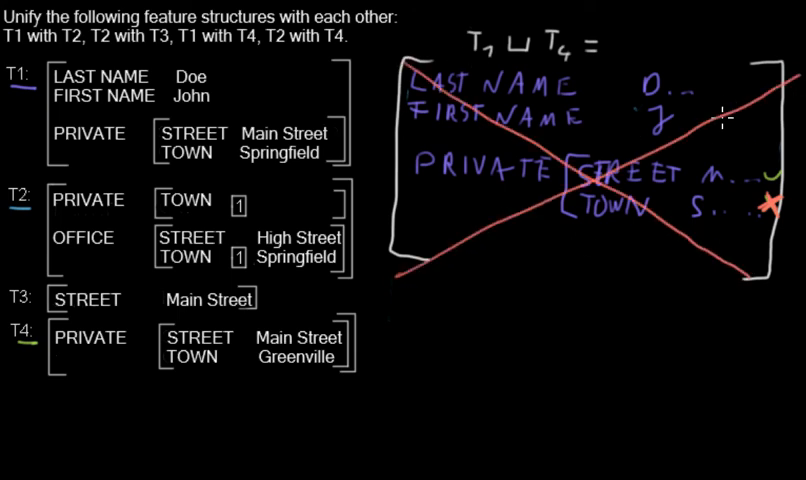
mouse_move(606, 70)
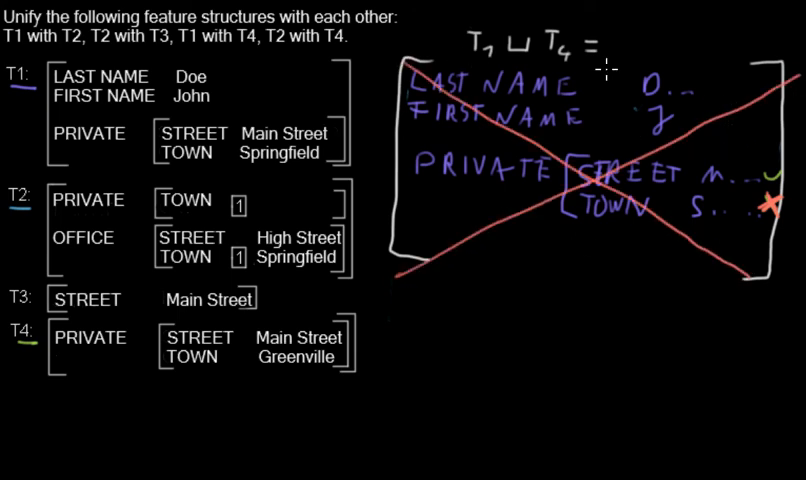
mouse_move(572, 124)
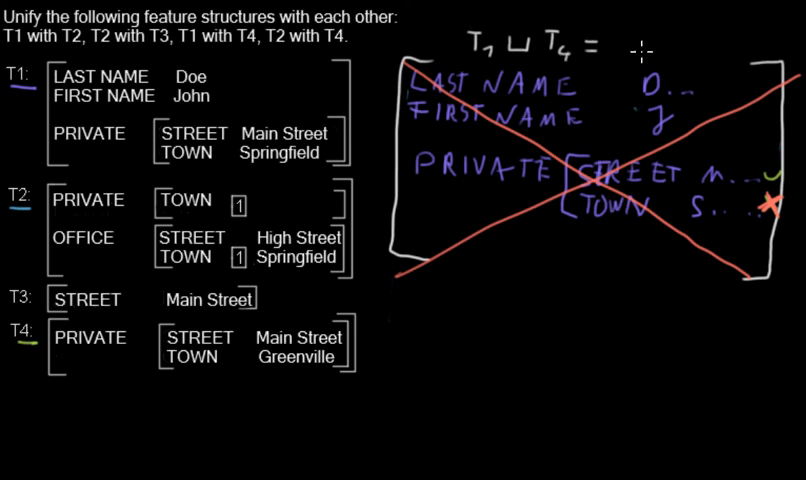
mouse_move(636, 42)
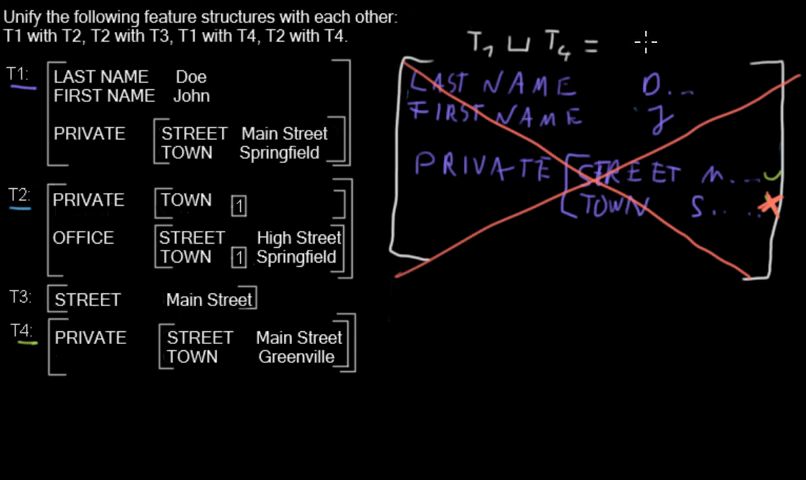
mouse_move(638, 36)
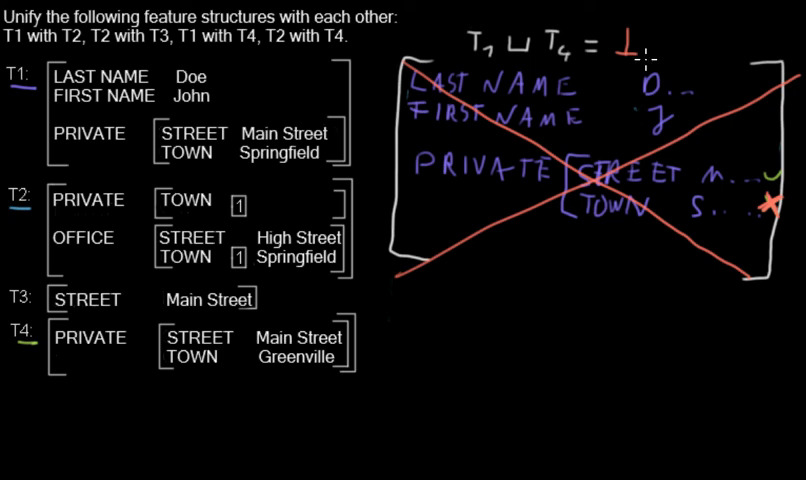
mouse_move(624, 138)
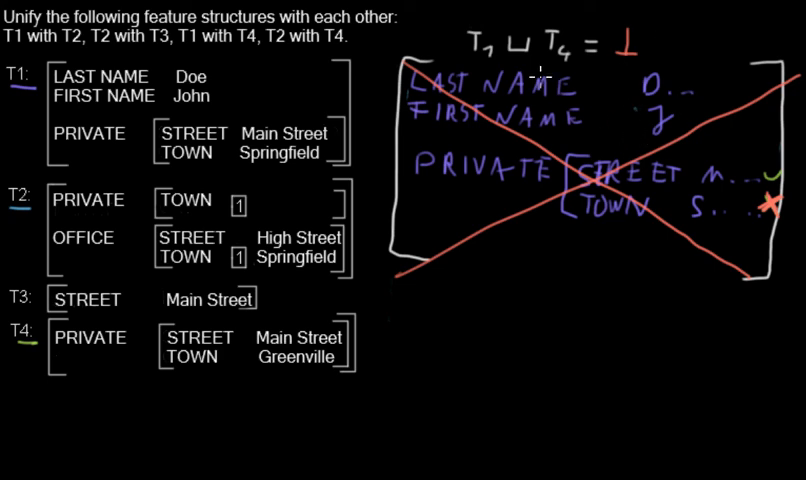
mouse_move(610, 84)
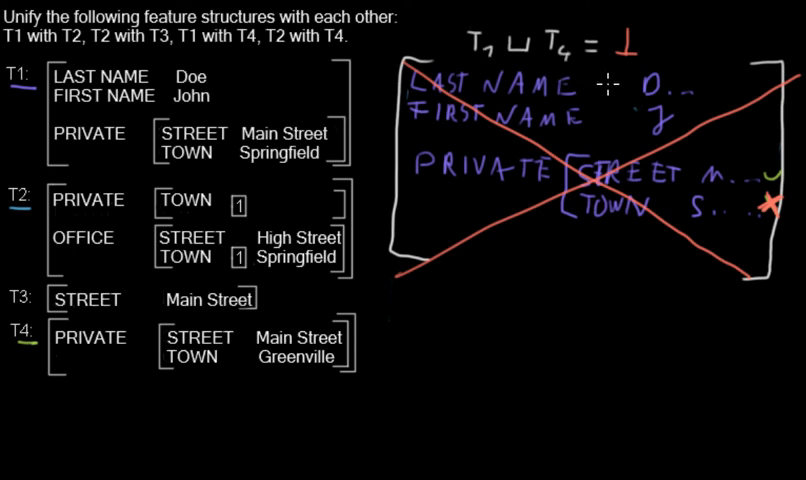